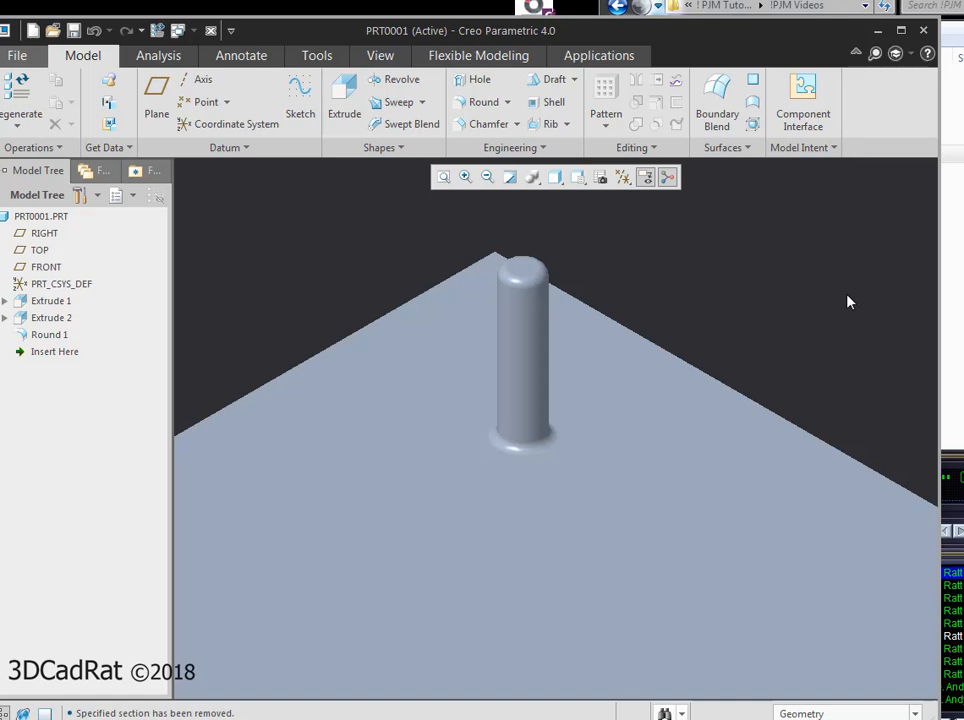
mouse_move(730, 228)
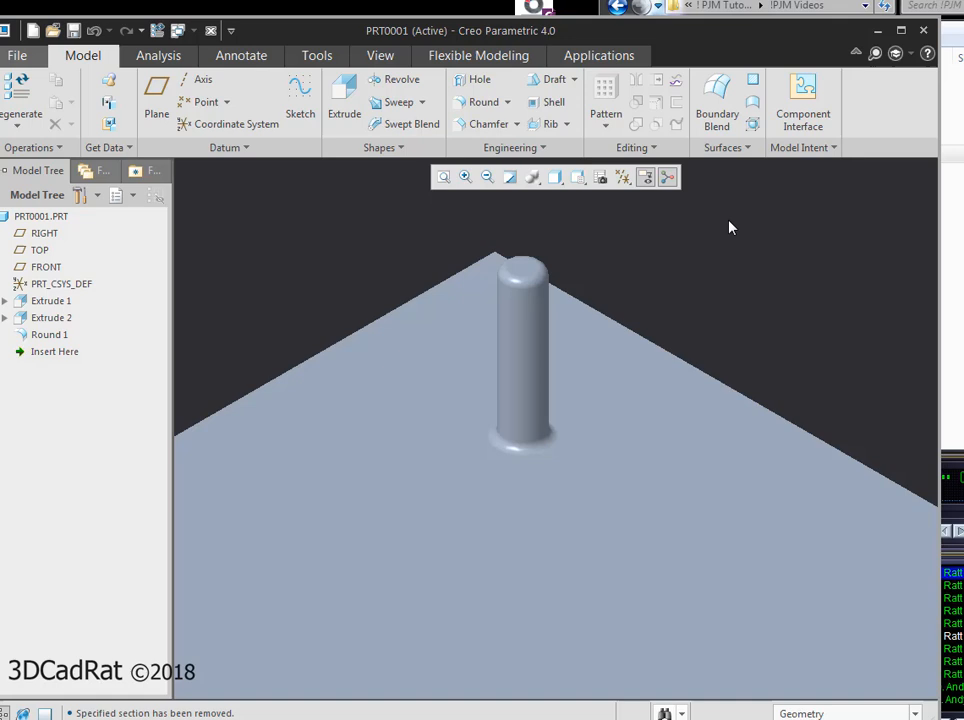
- Select Round 1 on the cylindrical boss as the first feature to pattern
click(52, 318)
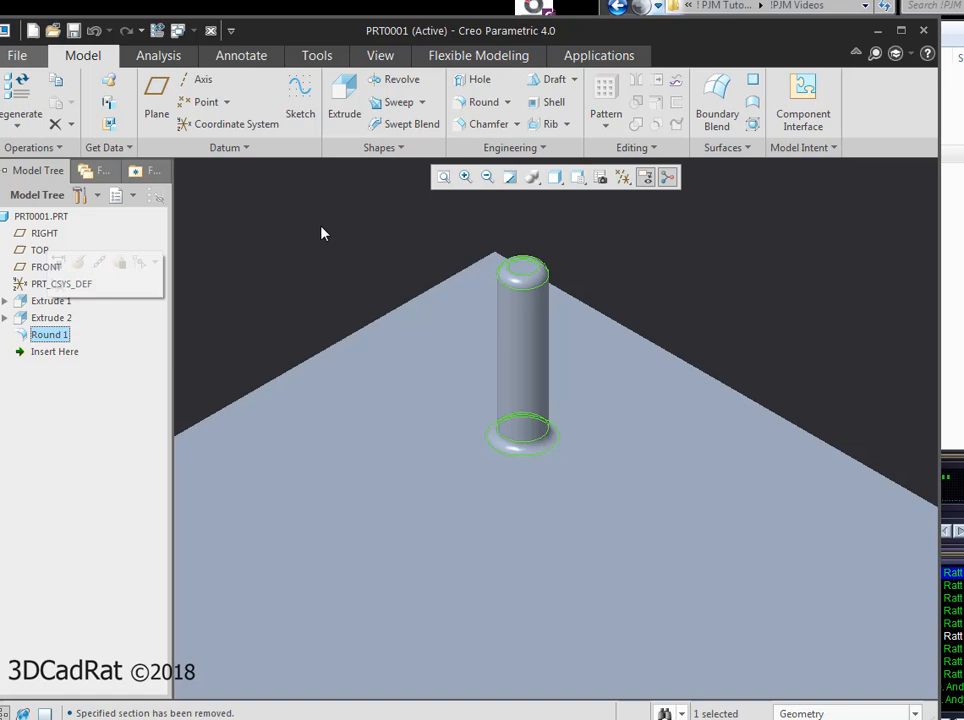
- Add Extrude 2 of the boss to the selection and bring up the pattern type list
click(52, 316)
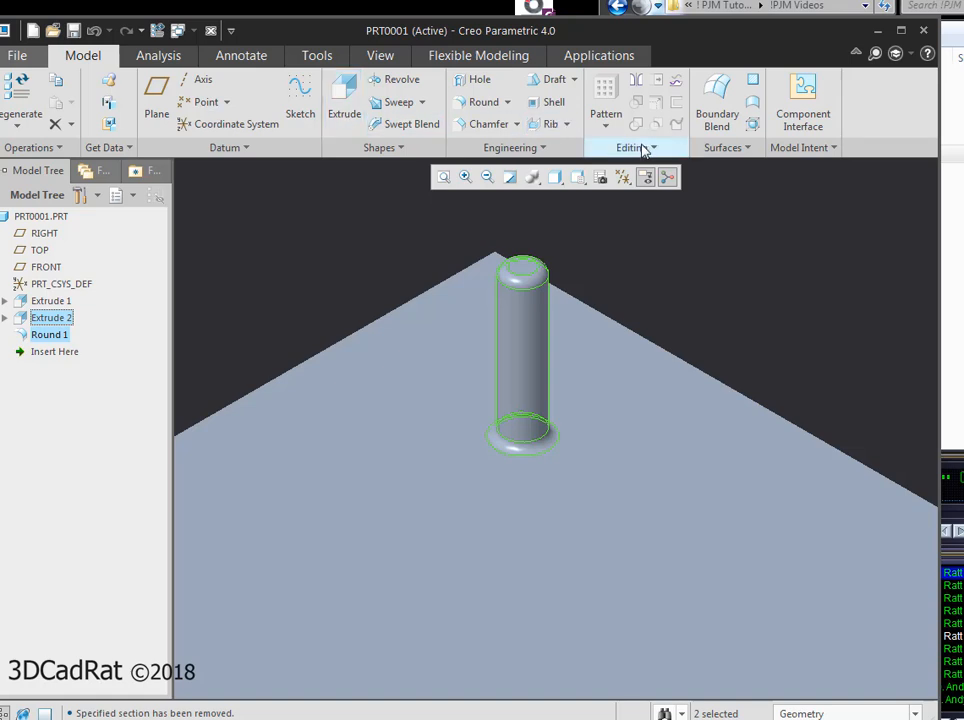
click(604, 112)
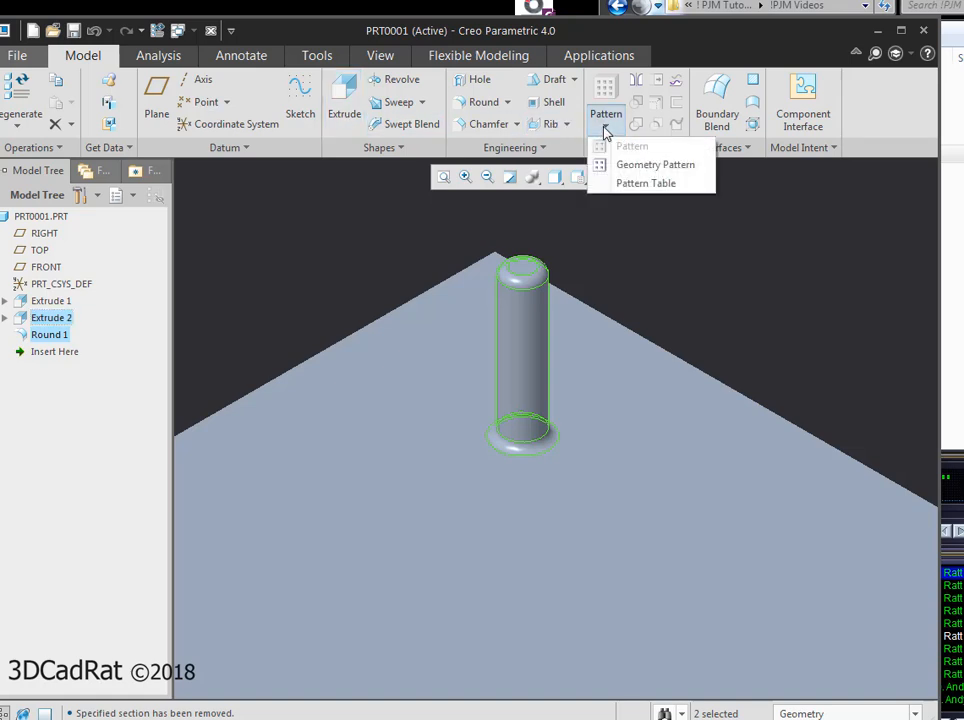
mouse_move(632, 146)
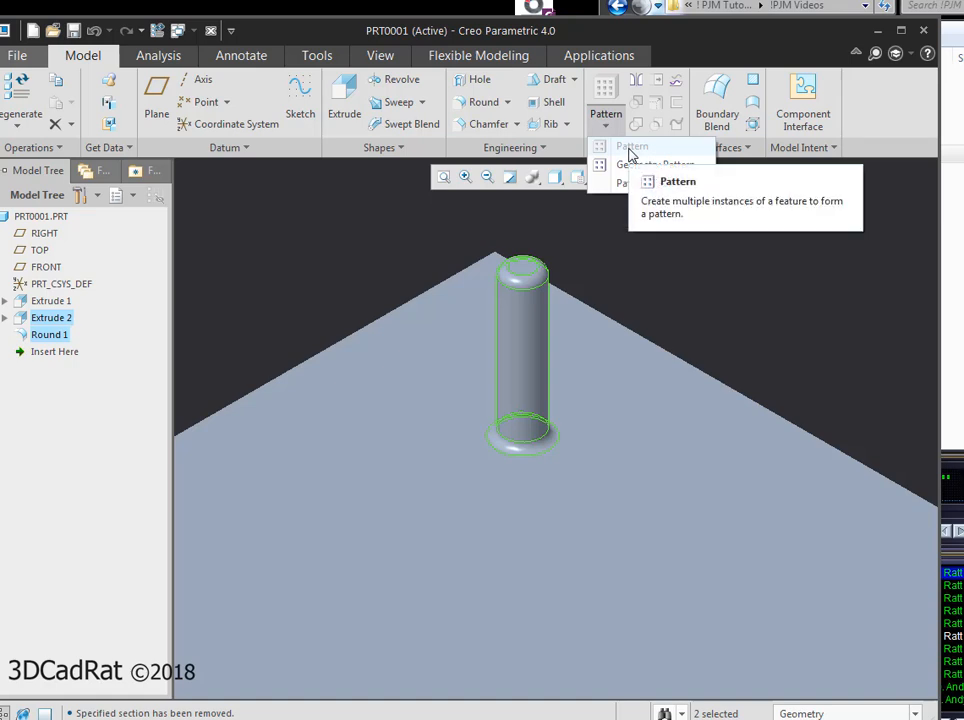
mouse_move(656, 164)
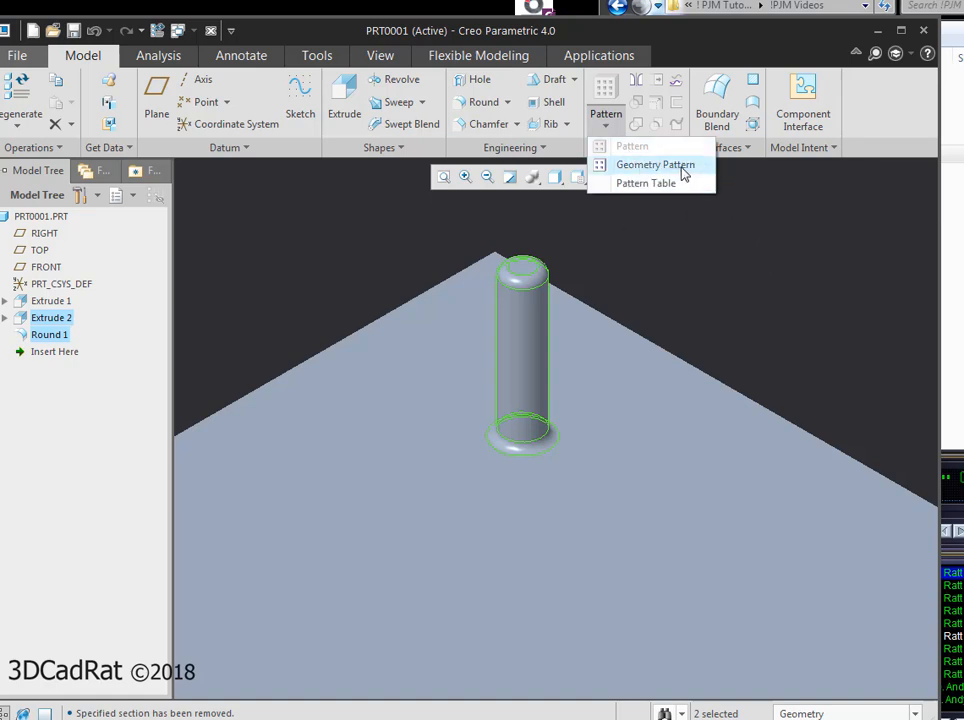
- Start a Geometry Pattern along a plate edge as direction 1 with 15.00 spacing
click(656, 164)
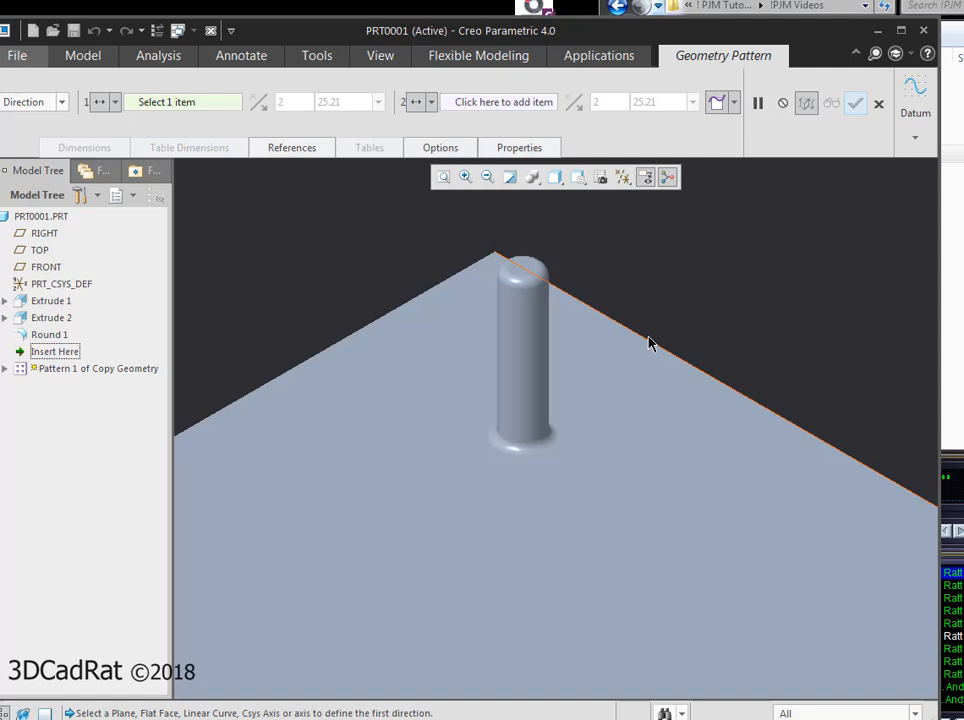
click(650, 344)
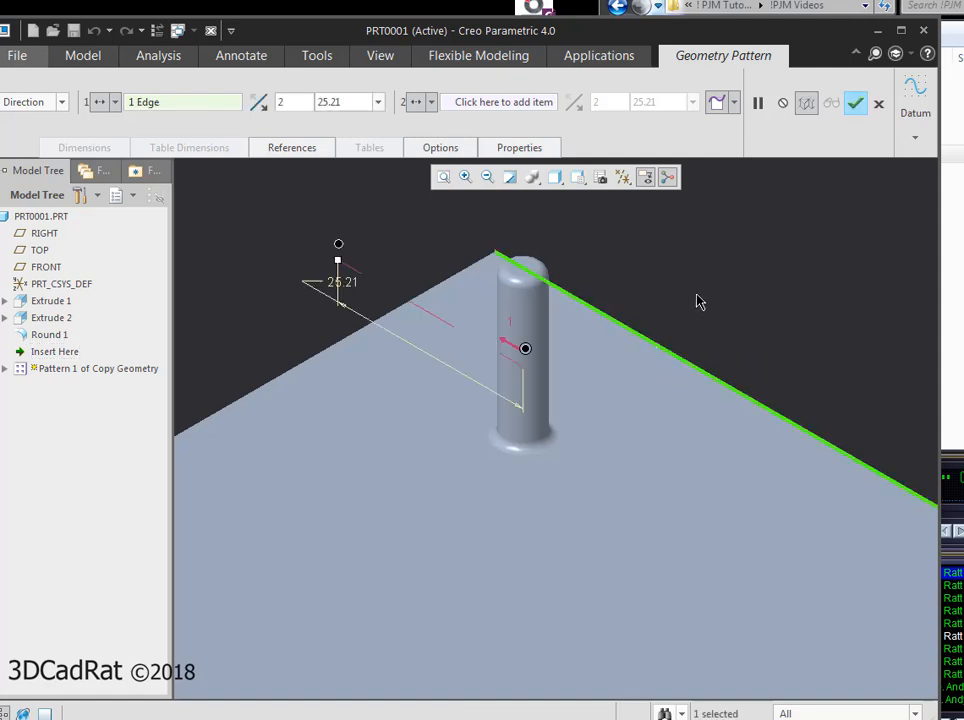
mouse_move(752, 264)
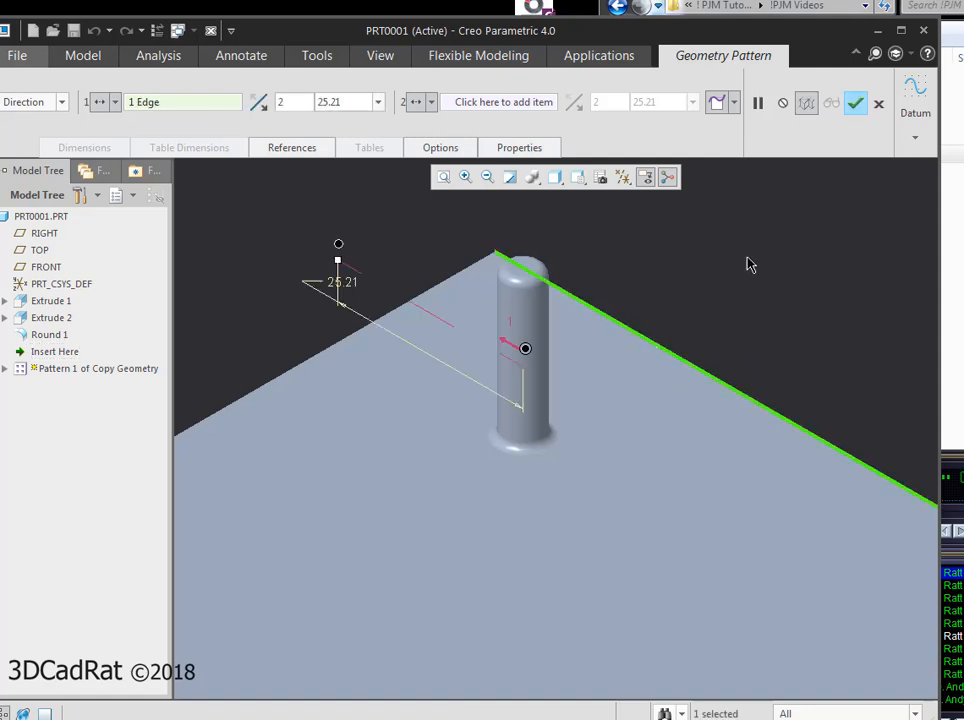
mouse_move(360, 136)
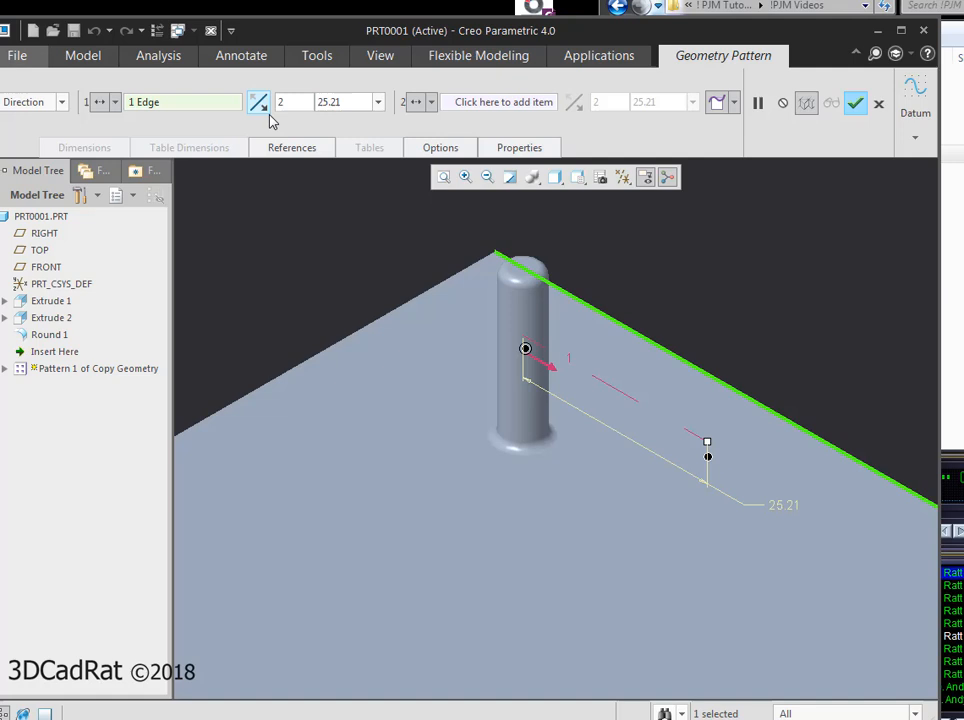
mouse_move(356, 106)
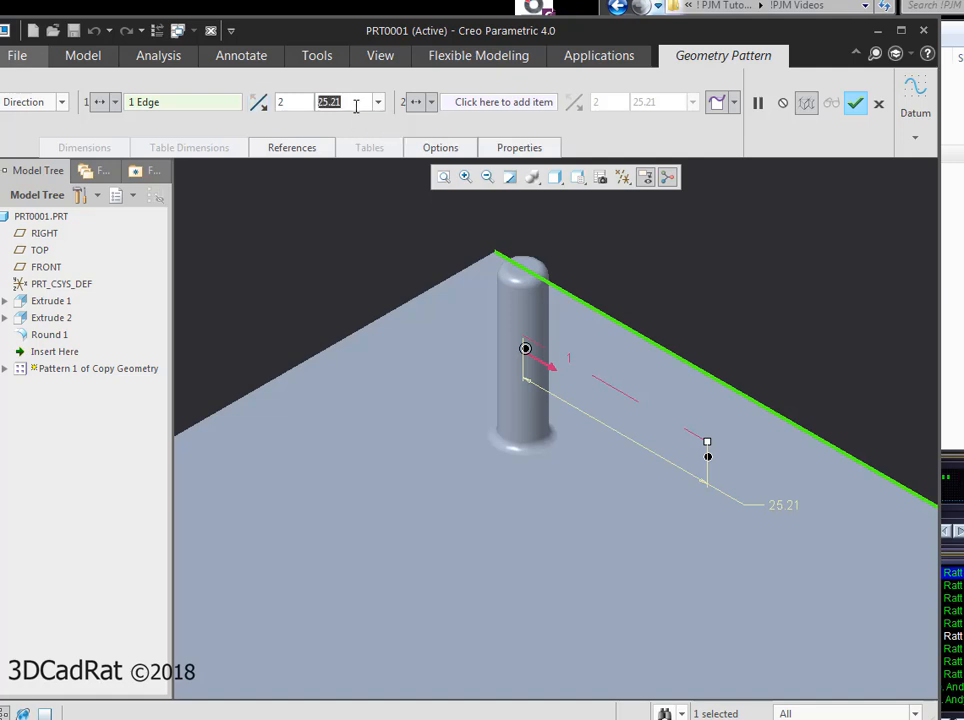
text(1)
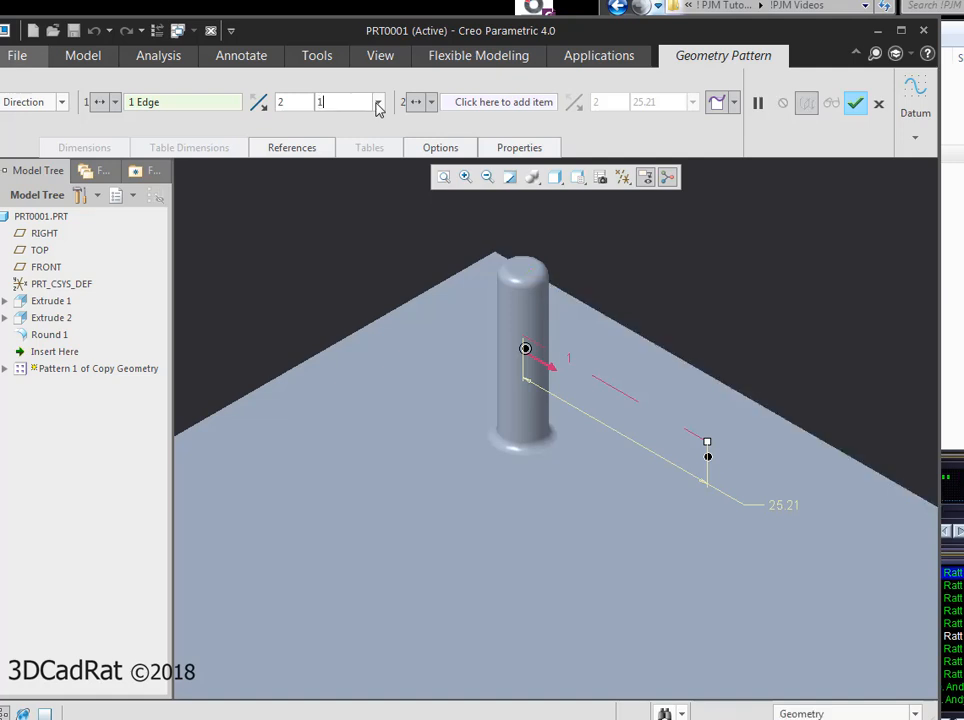
text(15.00)
click(294, 100)
text(3)
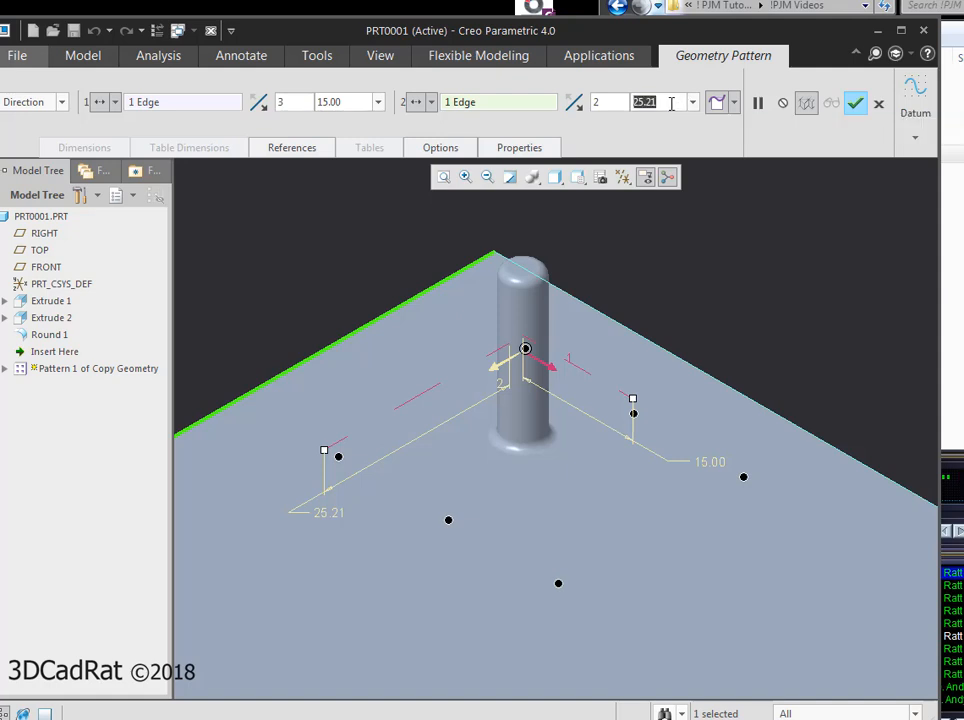
- Set the second direction spacing to 20 along another plate edge and complete the six-boss grid
text(20.00)
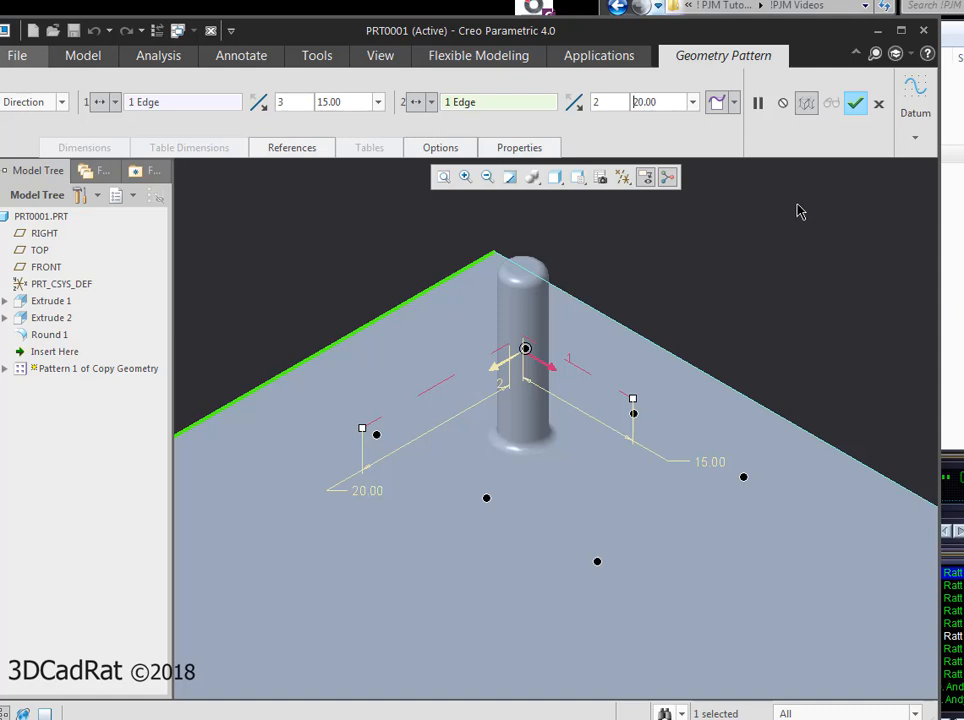
mouse_move(792, 224)
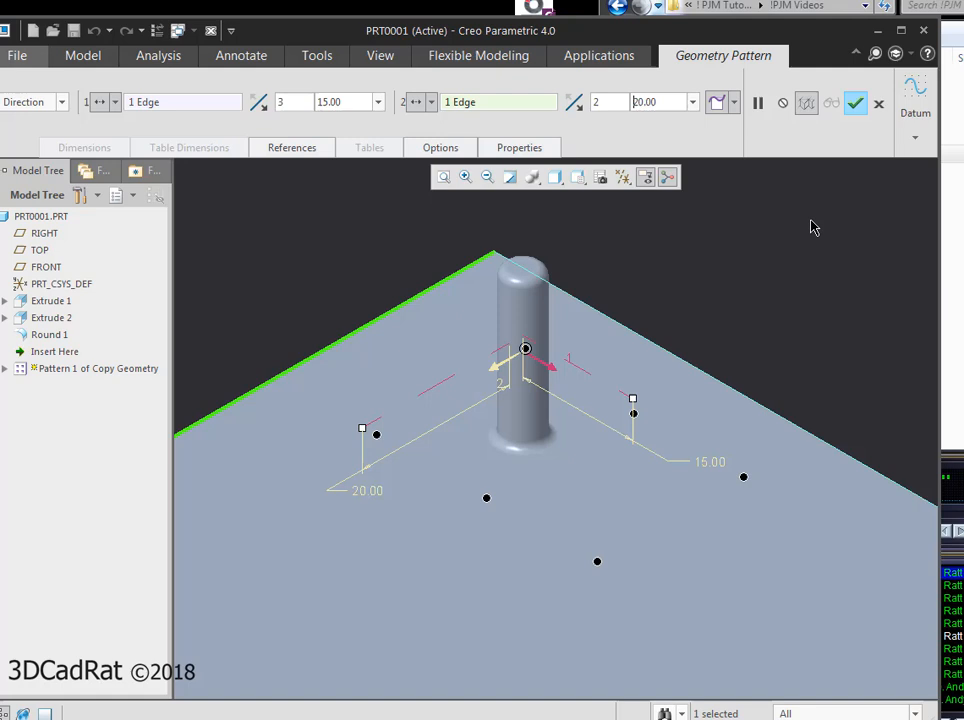
mouse_move(856, 104)
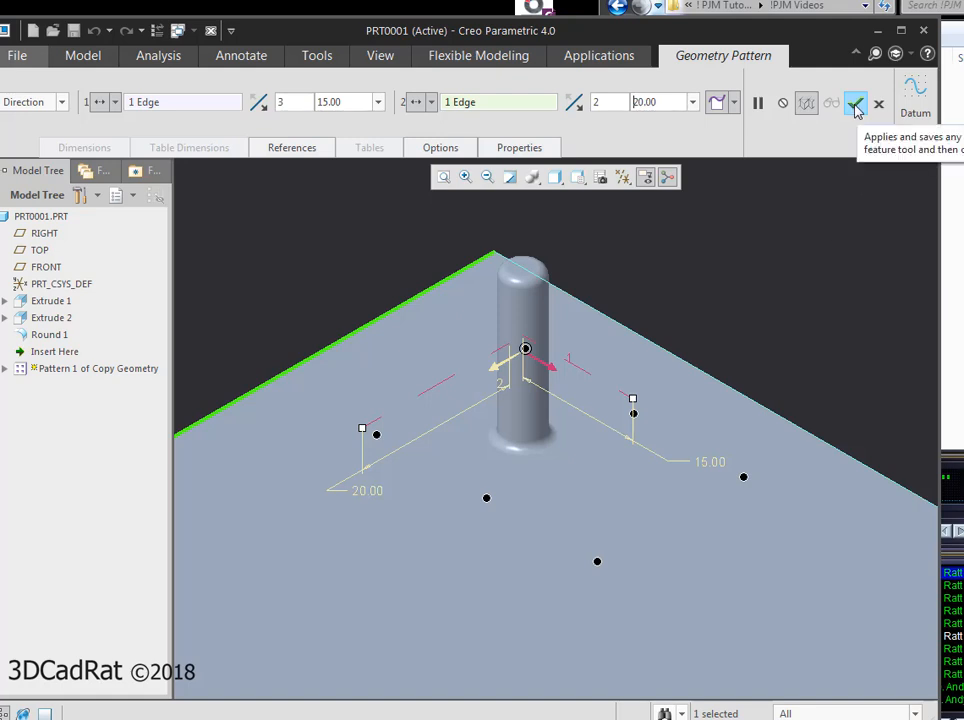
click(856, 104)
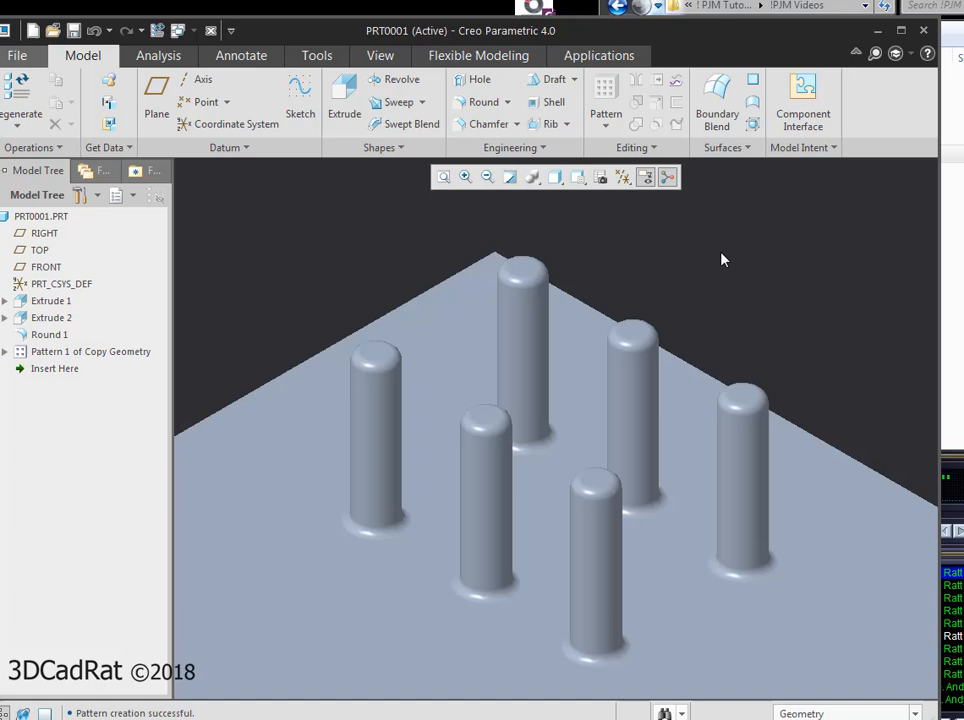
mouse_move(756, 256)
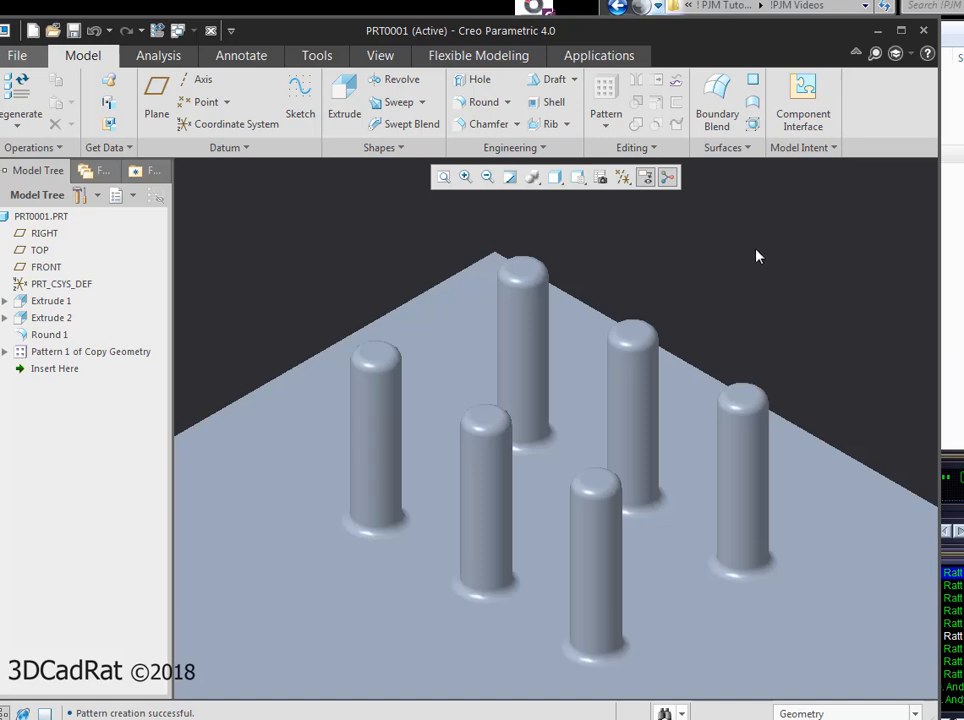
mouse_move(56, 358)
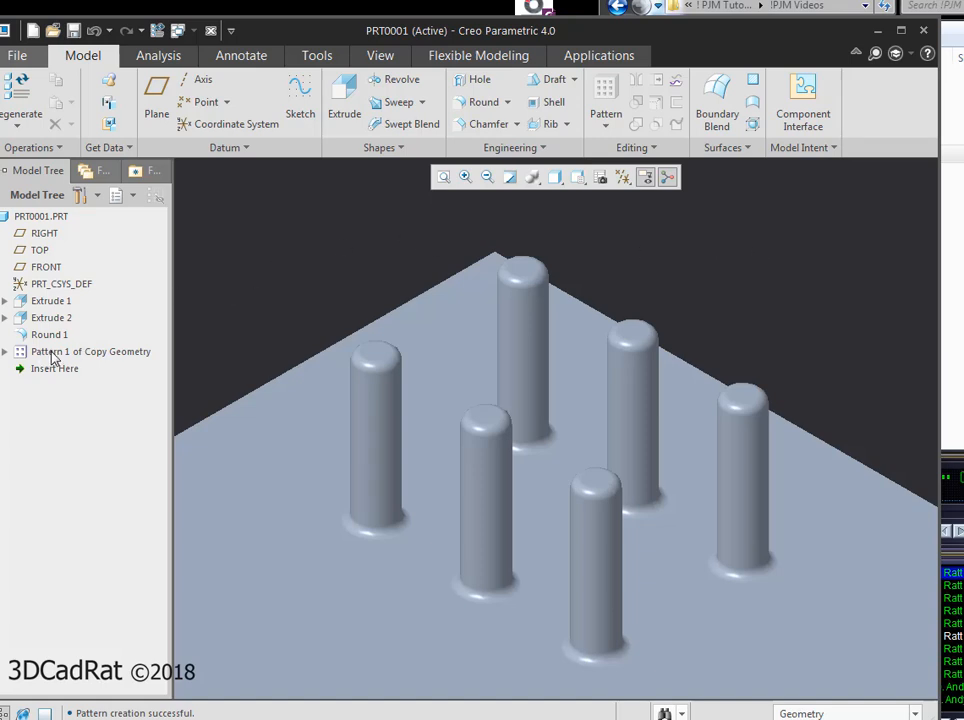
- Delete the geometry pattern from the Model Tree, leaving only the original rounded boss
right_click(90, 352)
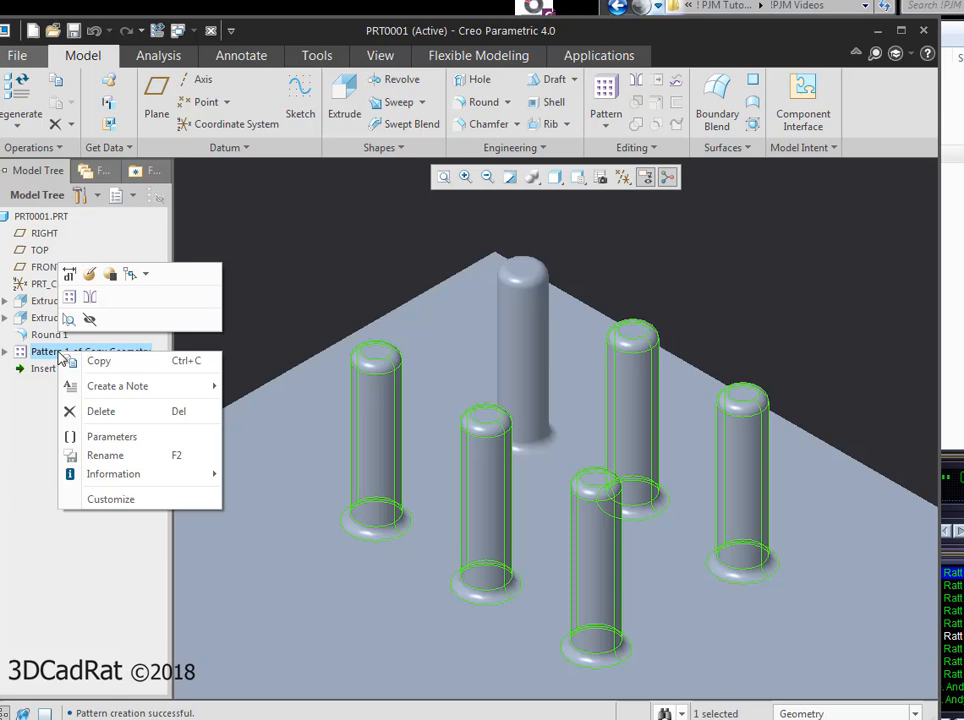
click(100, 412)
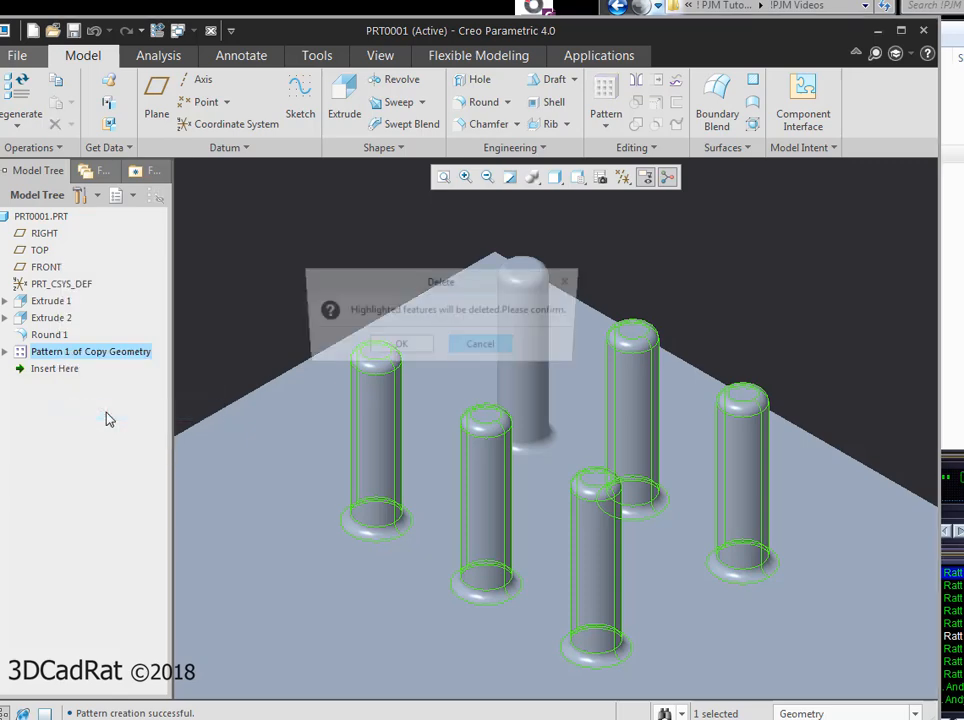
click(400, 344)
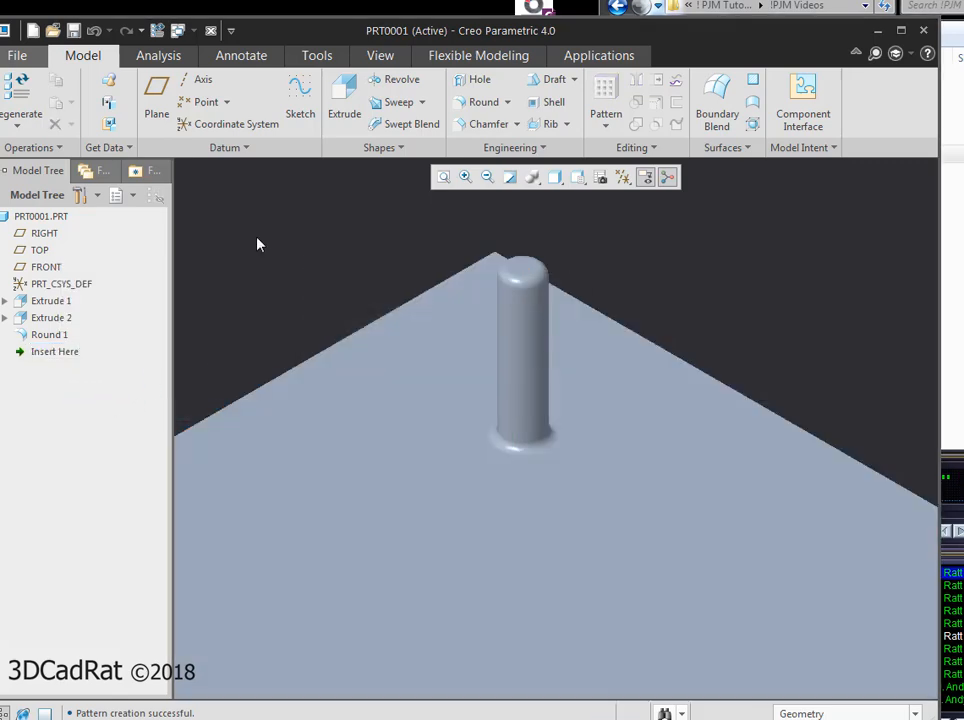
mouse_move(588, 100)
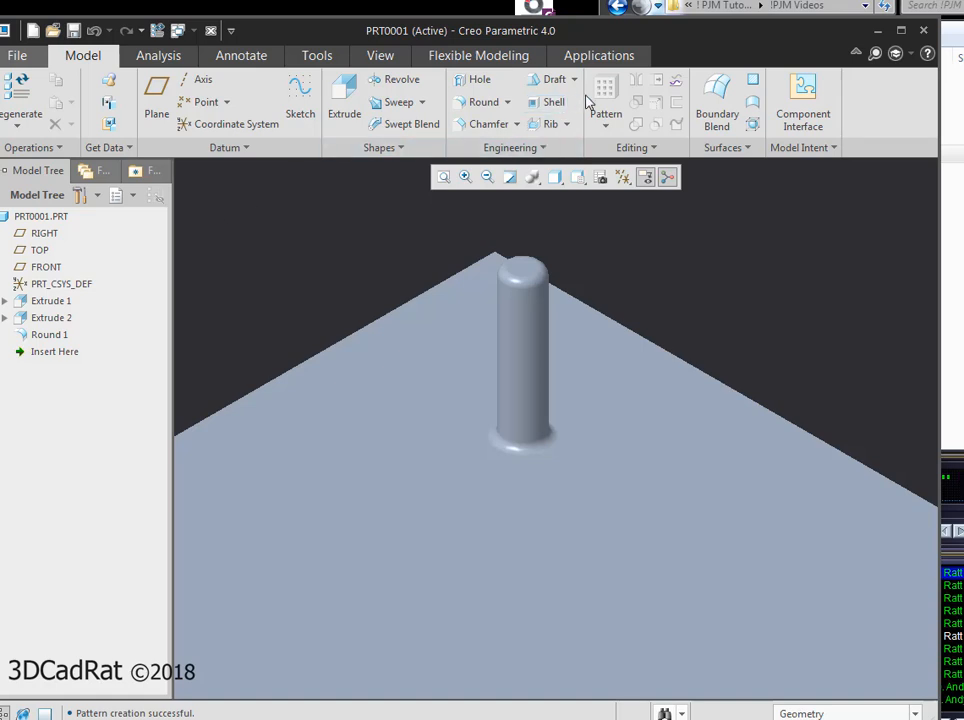
mouse_move(304, 260)
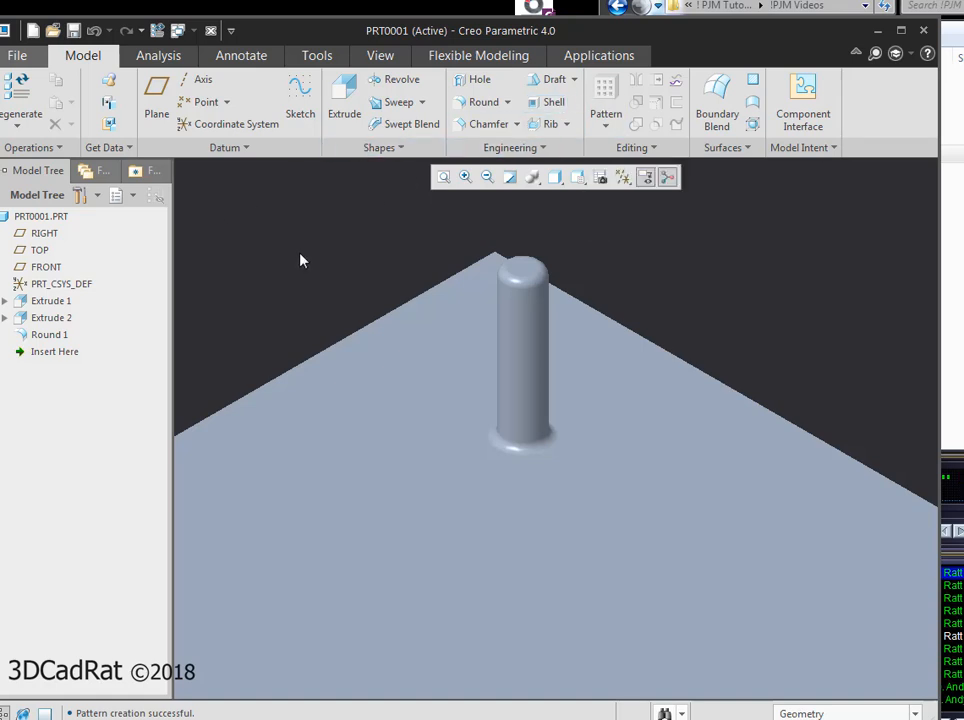
- Group Extrude 2 and Round 1 of the boss into a single local group
click(50, 316)
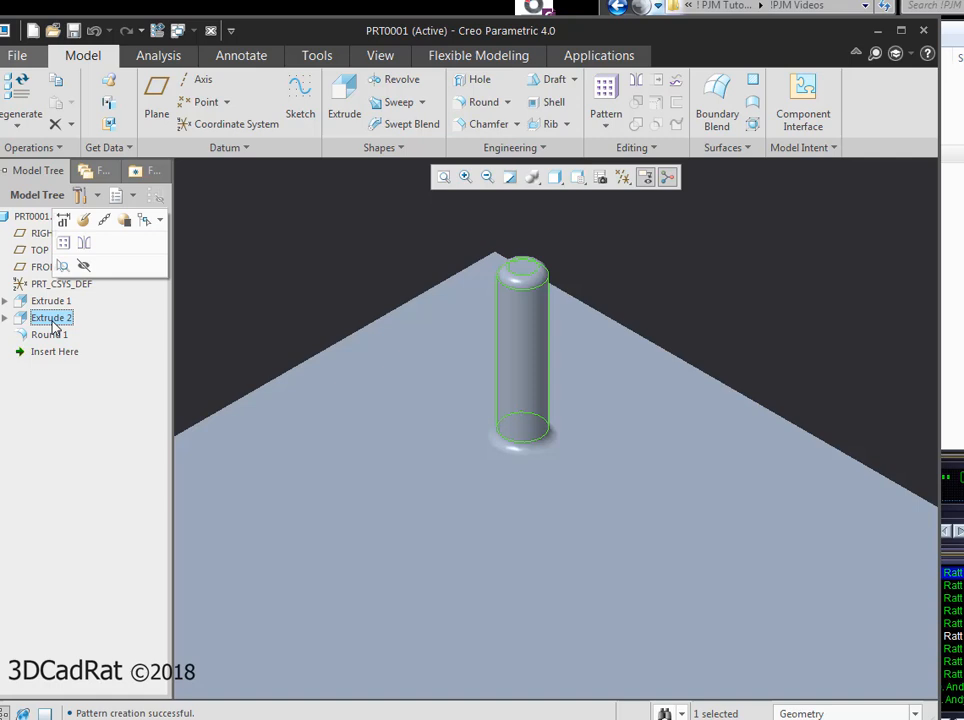
click(48, 334)
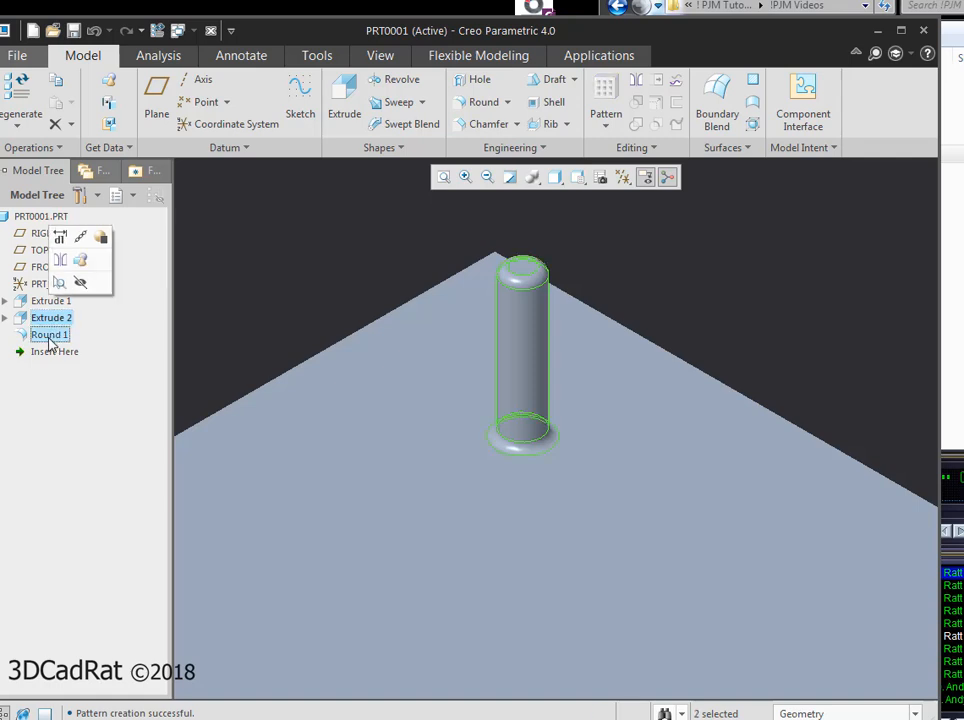
right_click(48, 334)
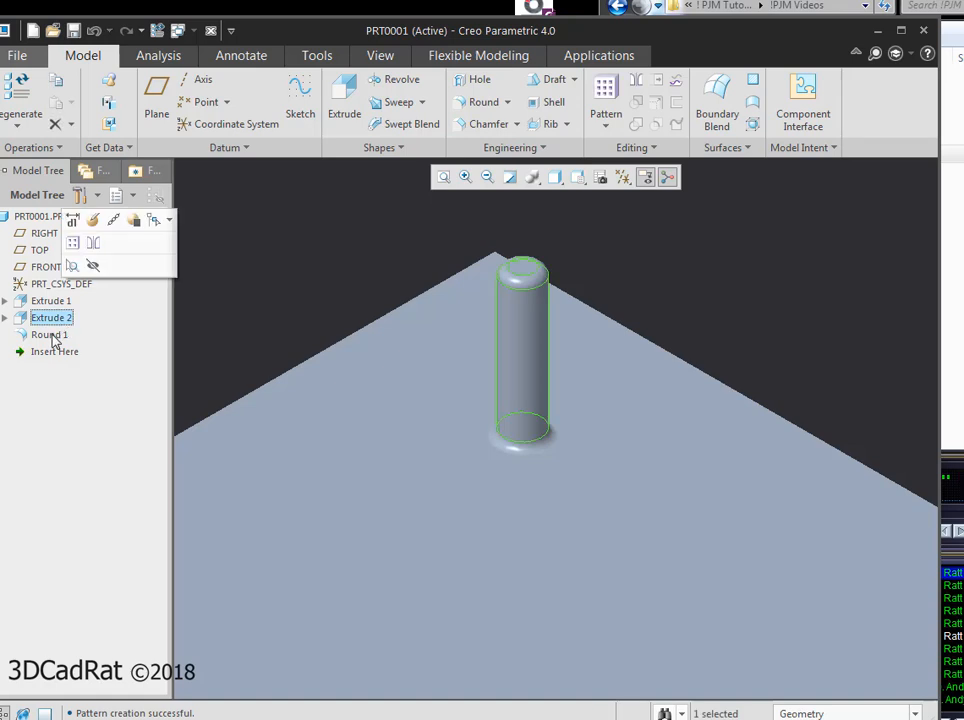
right_click(48, 334)
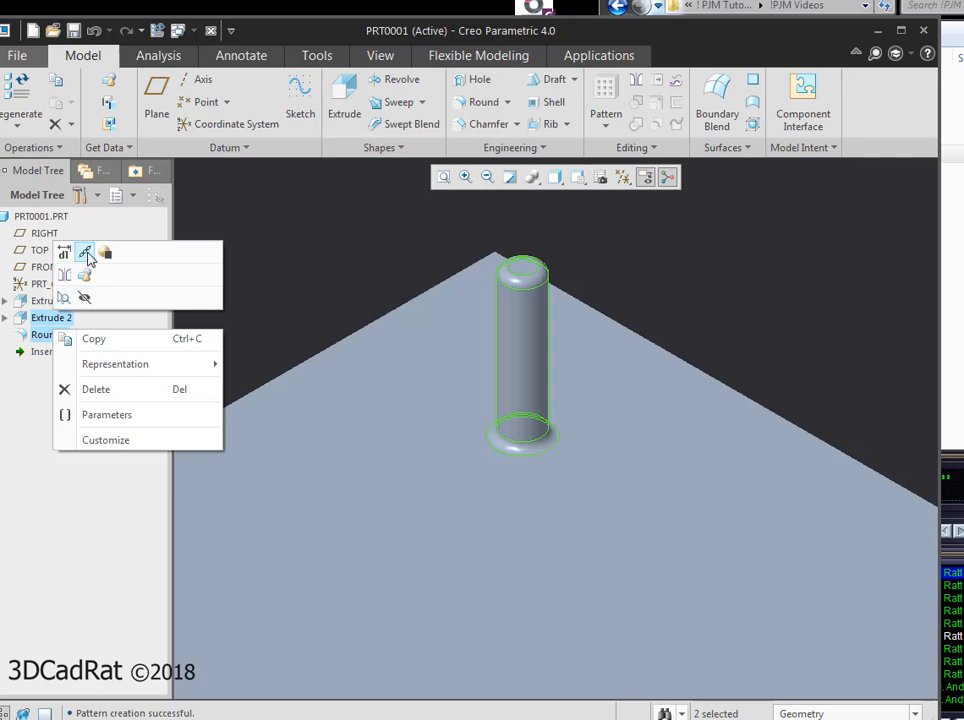
mouse_move(104, 252)
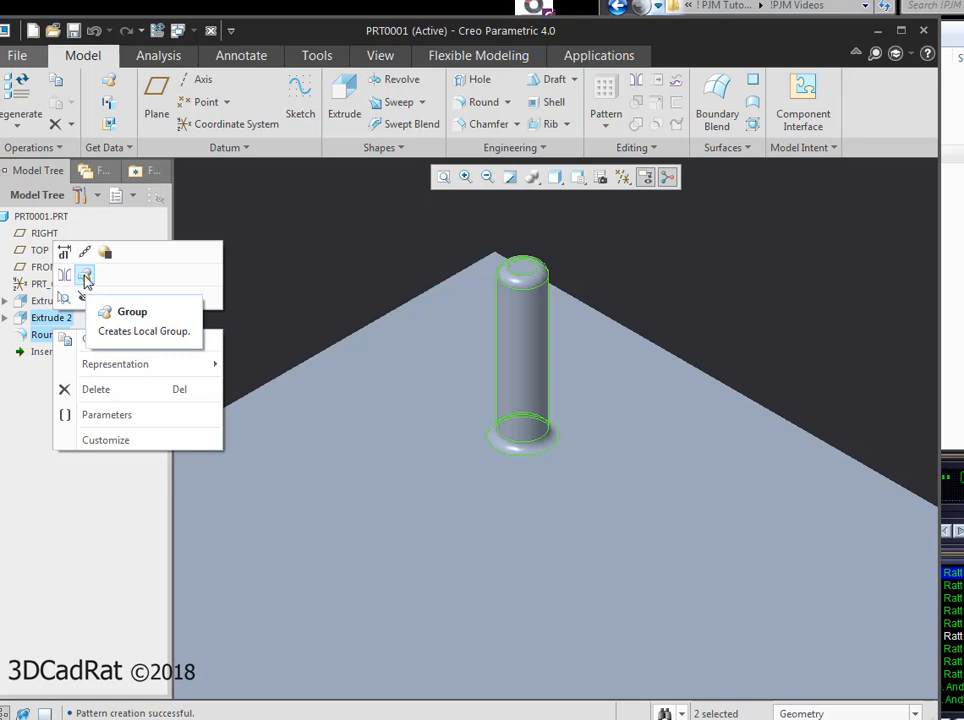
click(132, 312)
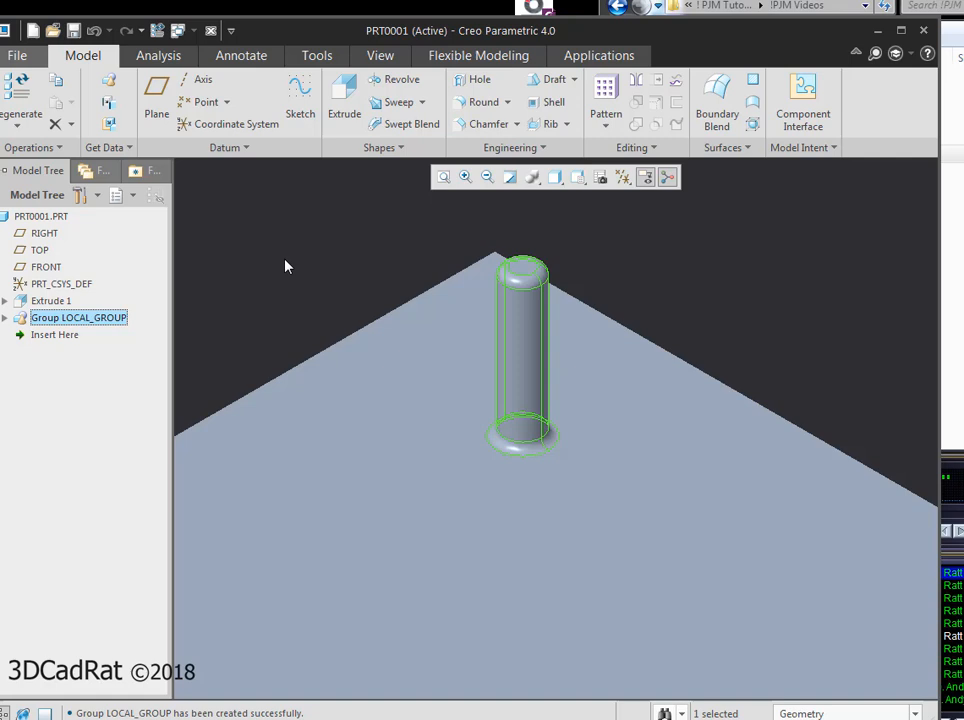
mouse_move(592, 160)
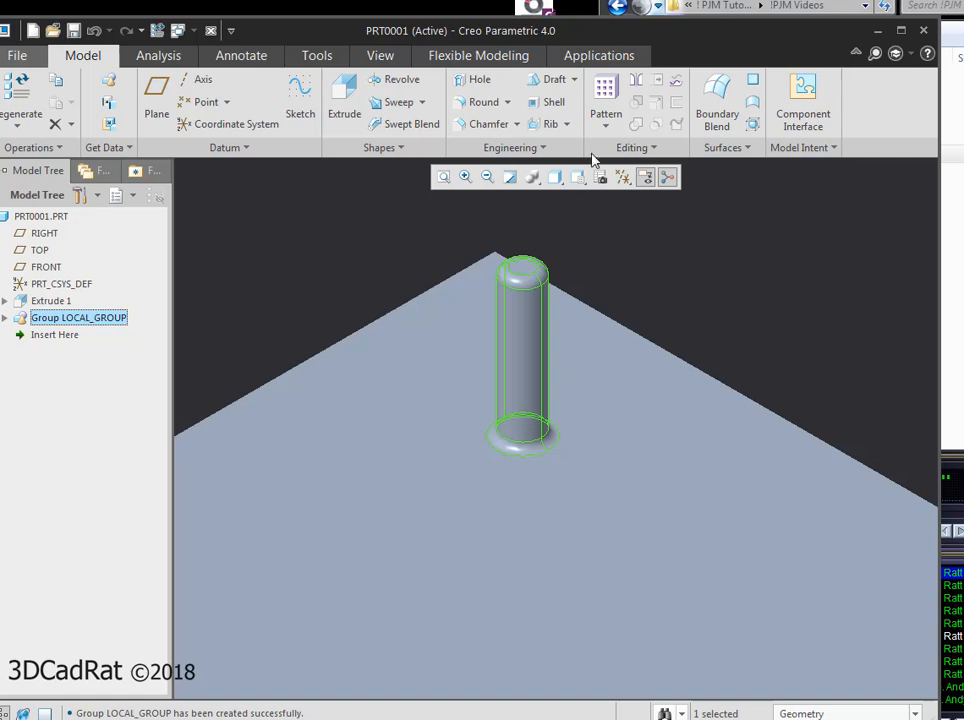
- Begin a Direction pattern of the boss group along a plate edge: 4 members spaced 12.00
click(604, 100)
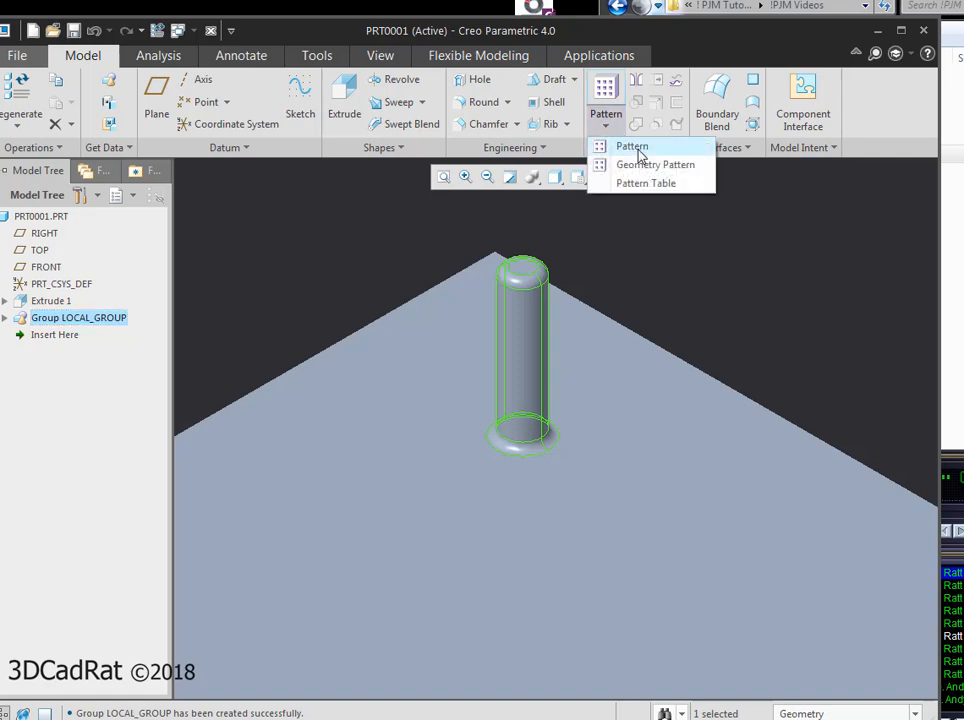
click(632, 146)
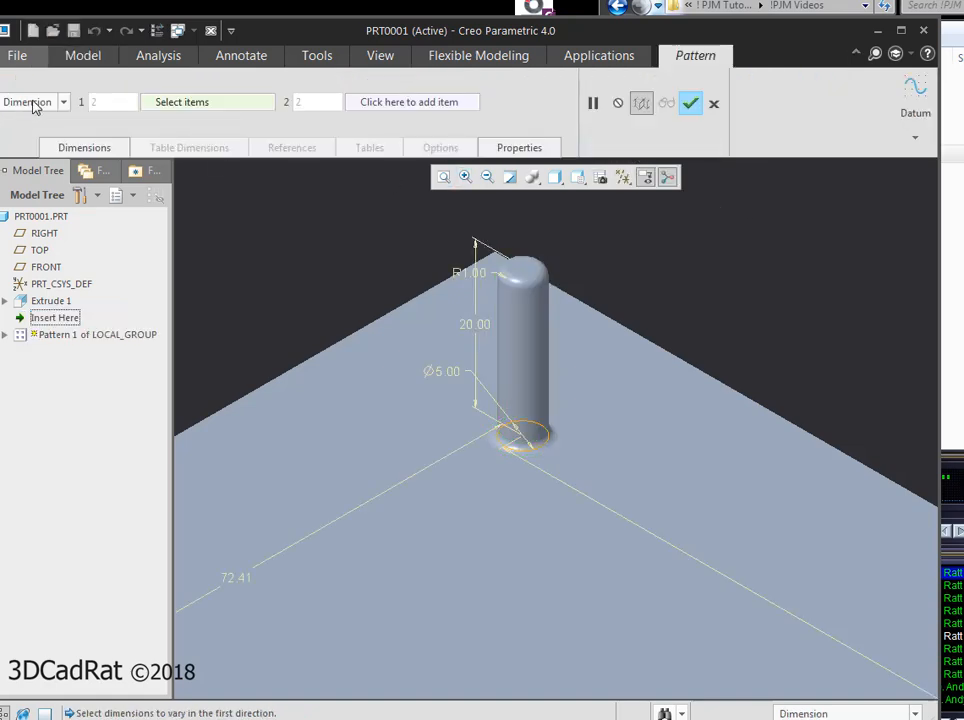
click(64, 102)
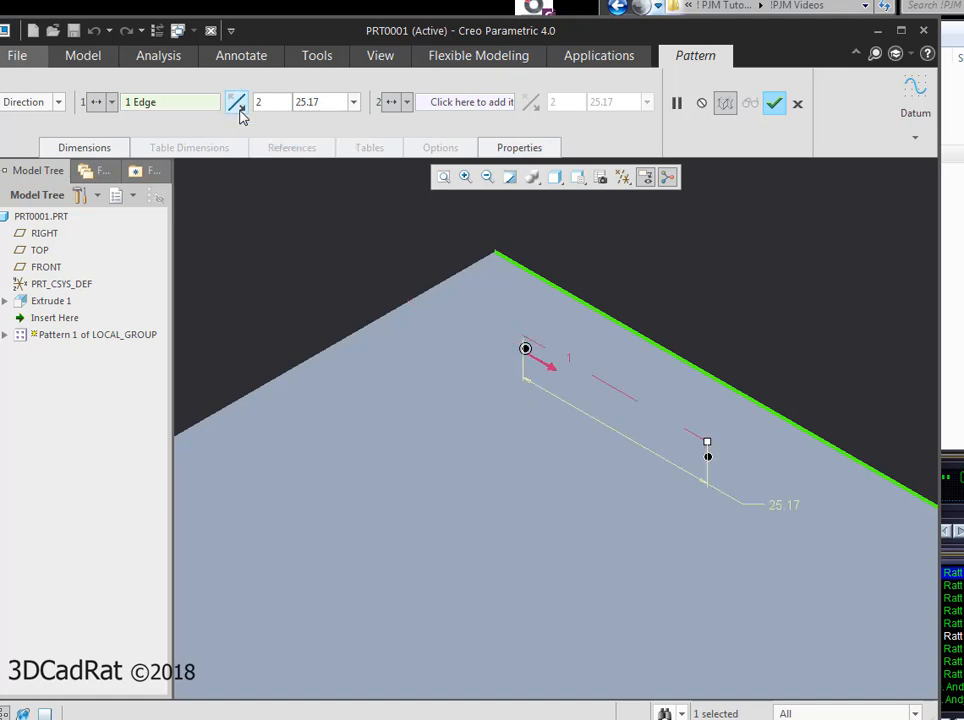
click(270, 100)
text(4)
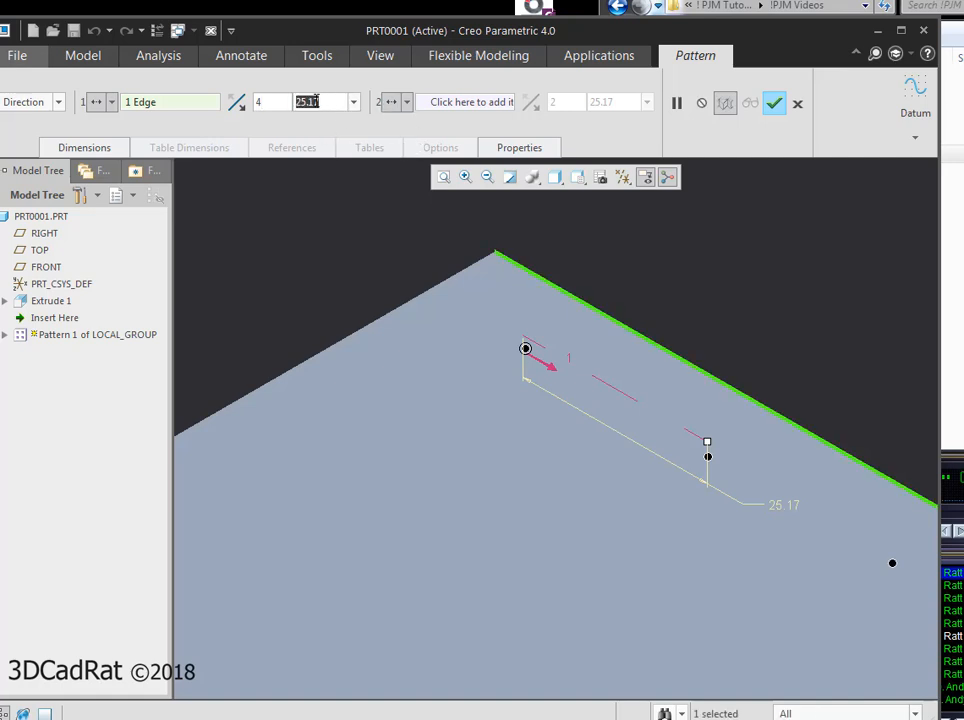
text(12.00)
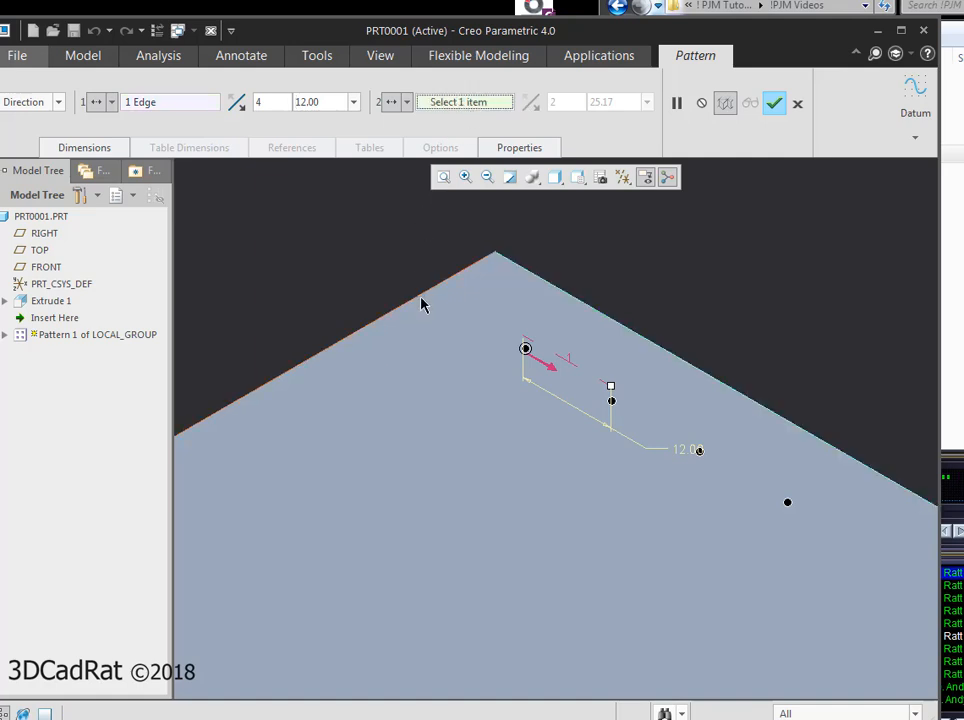
- Add a second direction of 3 members at 15.00 on the other plate edge and complete the twelve-boss grid
click(420, 290)
text(3)
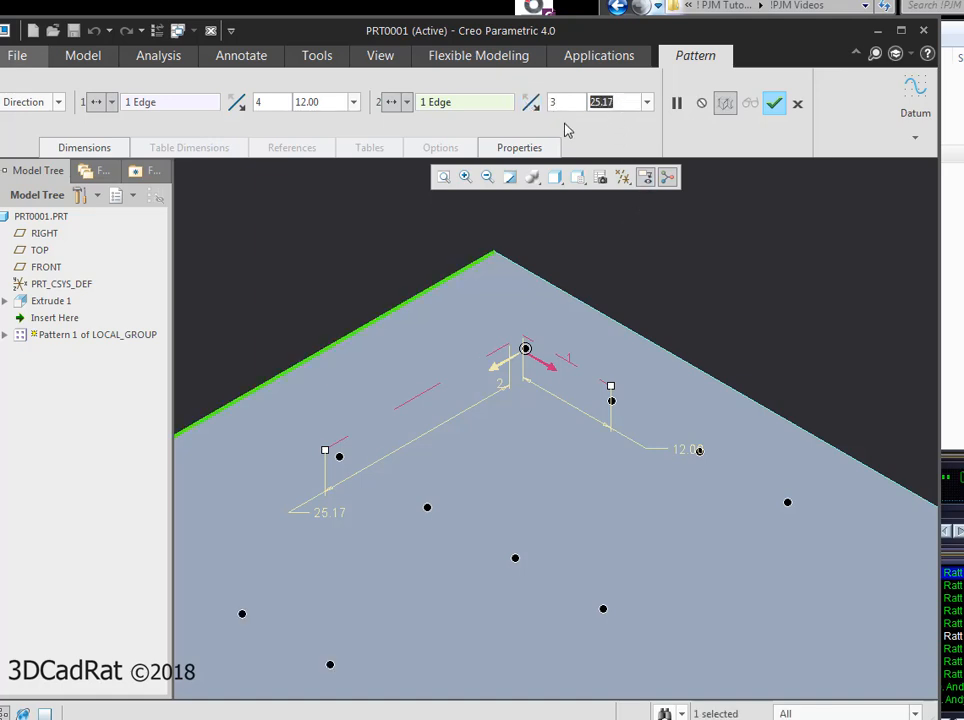
text(15.00)
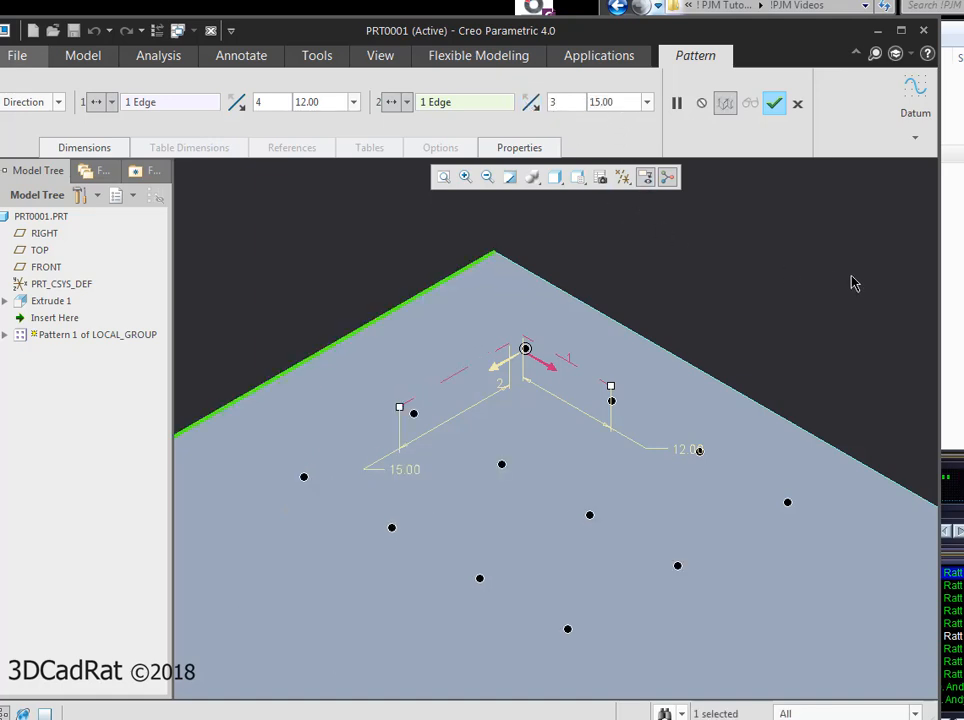
mouse_move(776, 104)
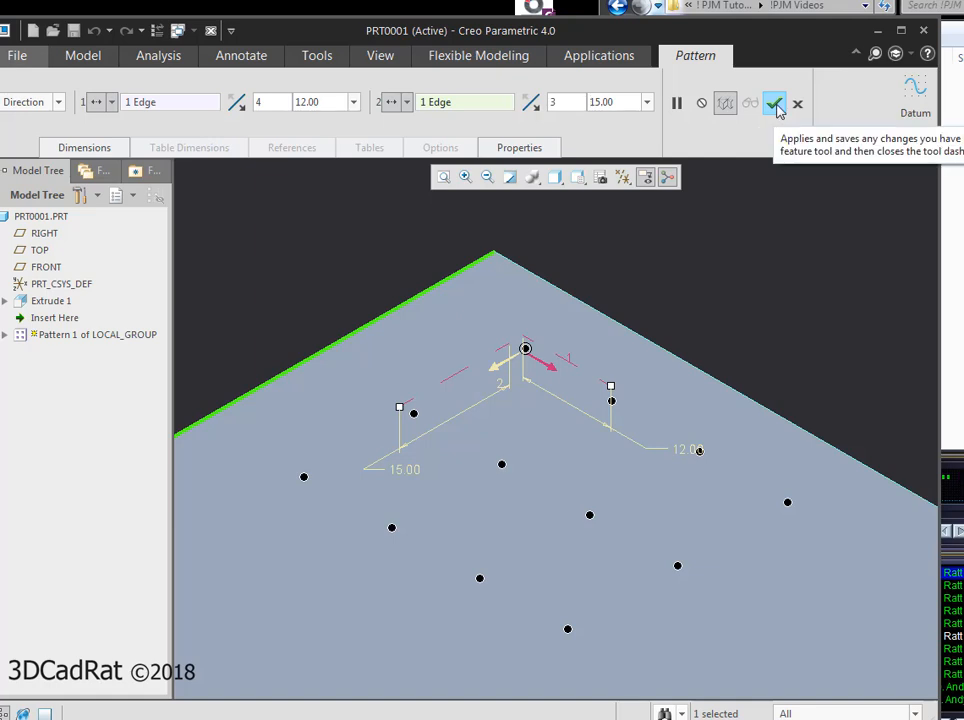
click(772, 104)
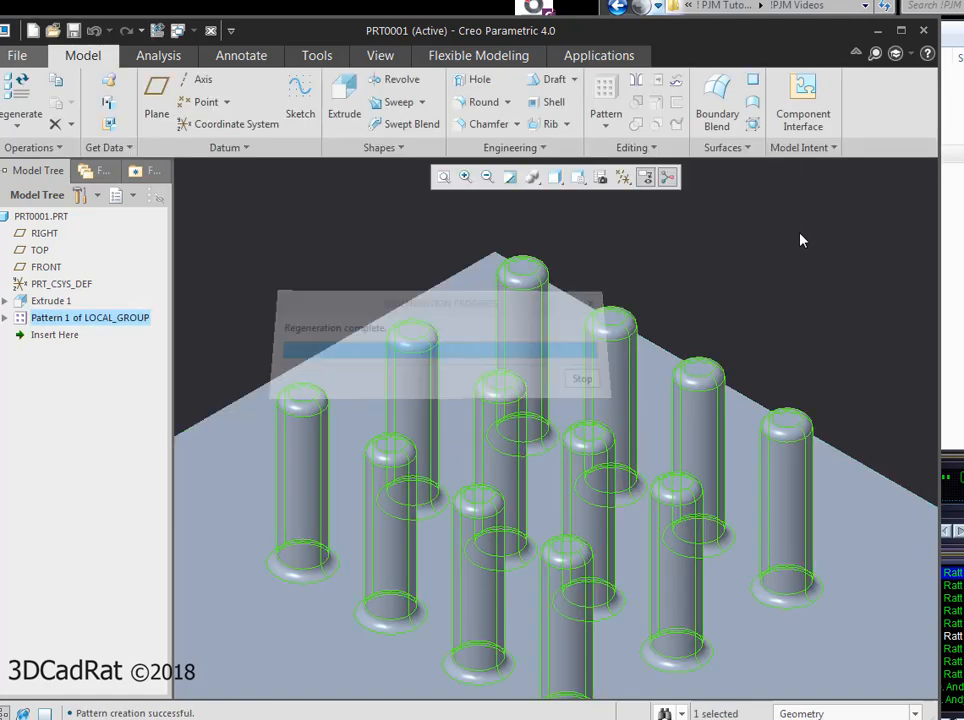